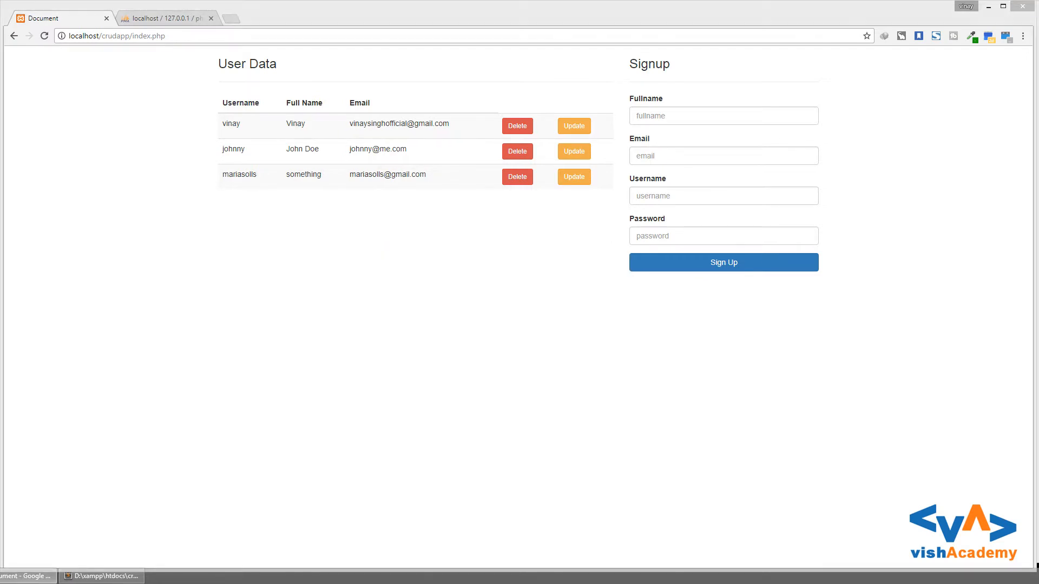
Write filter_var($email, FILTER_VALIDATE_EMAIL) on line 16 below the fullname regex check
{"action": "left_click", "coordinate": [103, 576]}
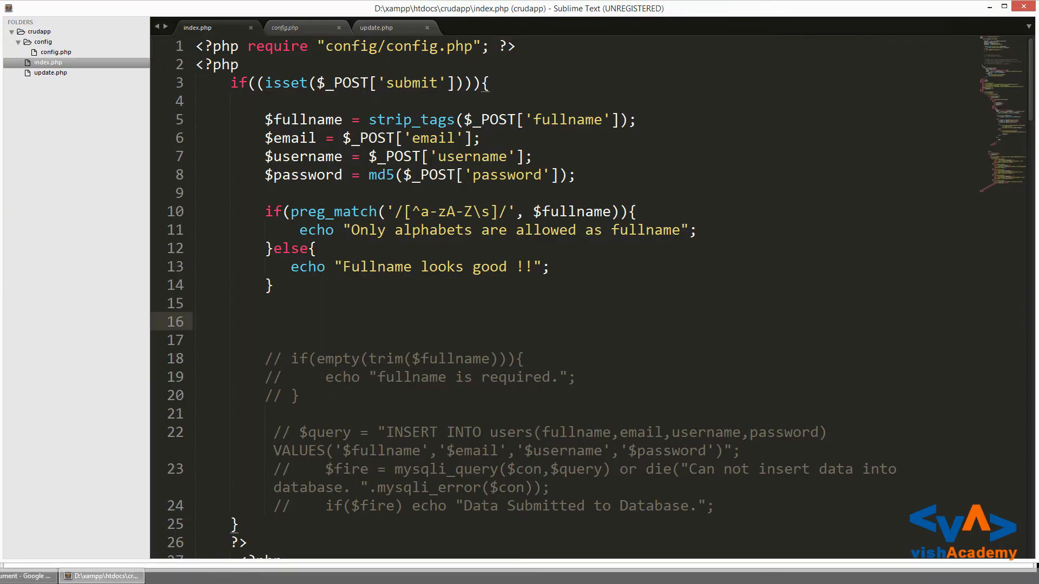
{"action": "type", "text": "filter"}
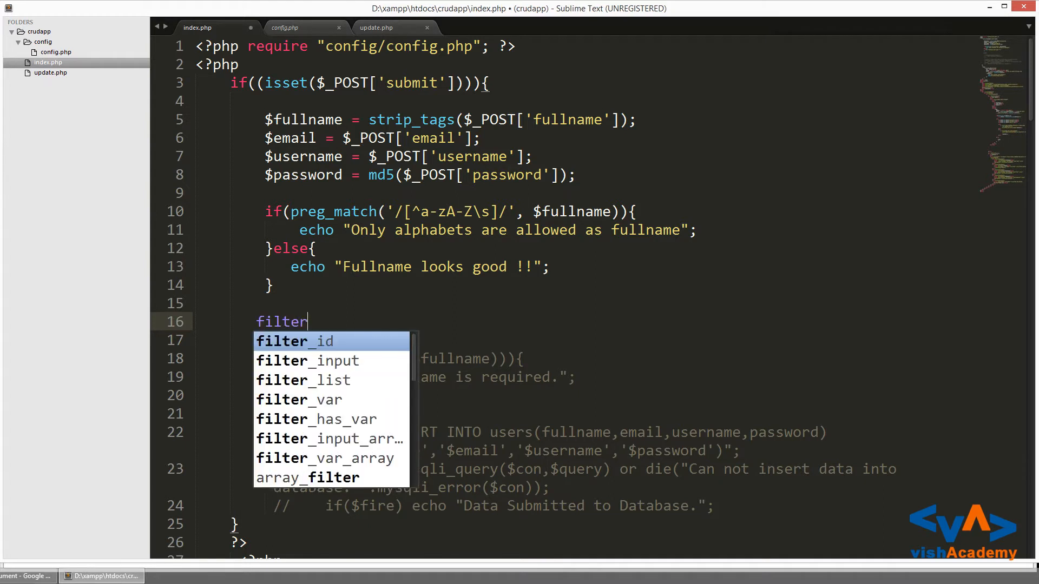
{"action": "type", "text": "_var("}
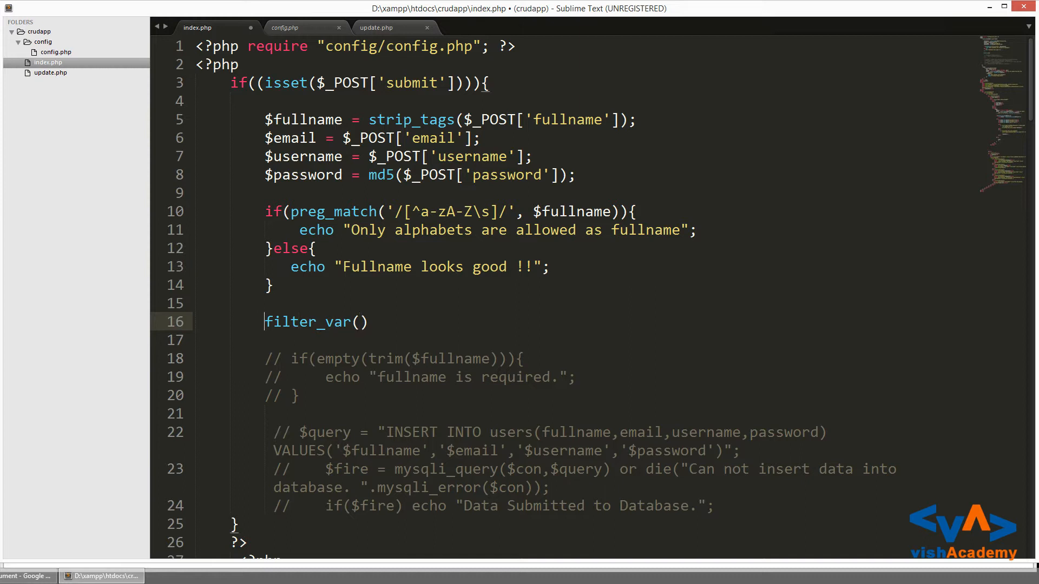
{"action": "left_click", "coordinate": [357, 323]}
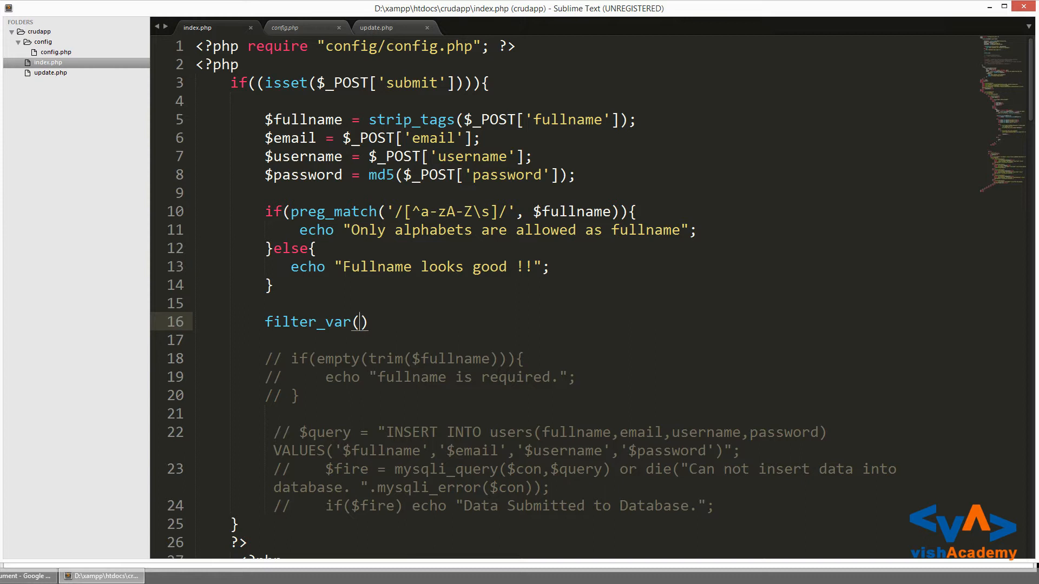
{"action": "type", "text": "$"}
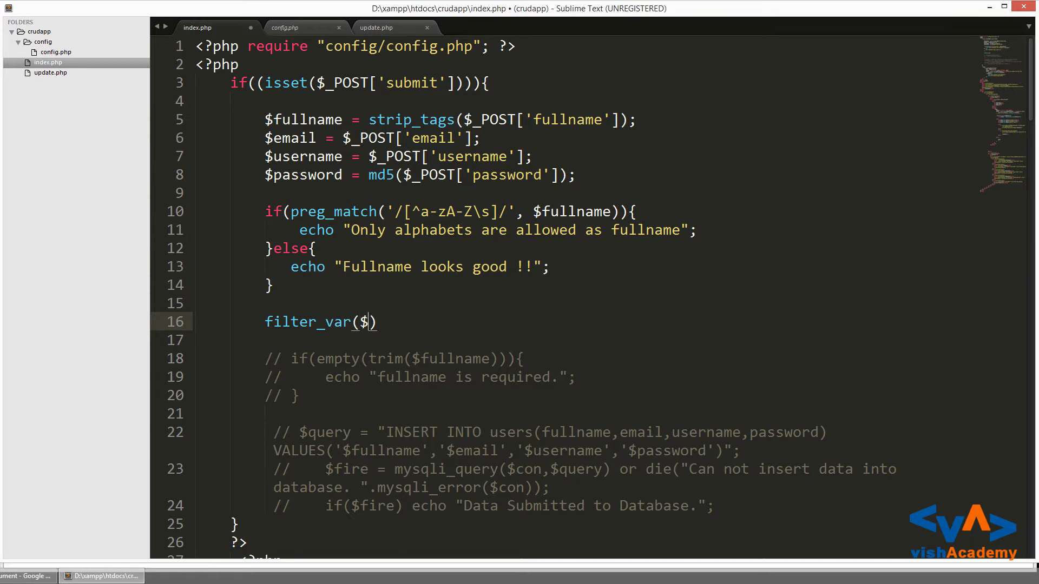
{"action": "type", "text": "email,"}
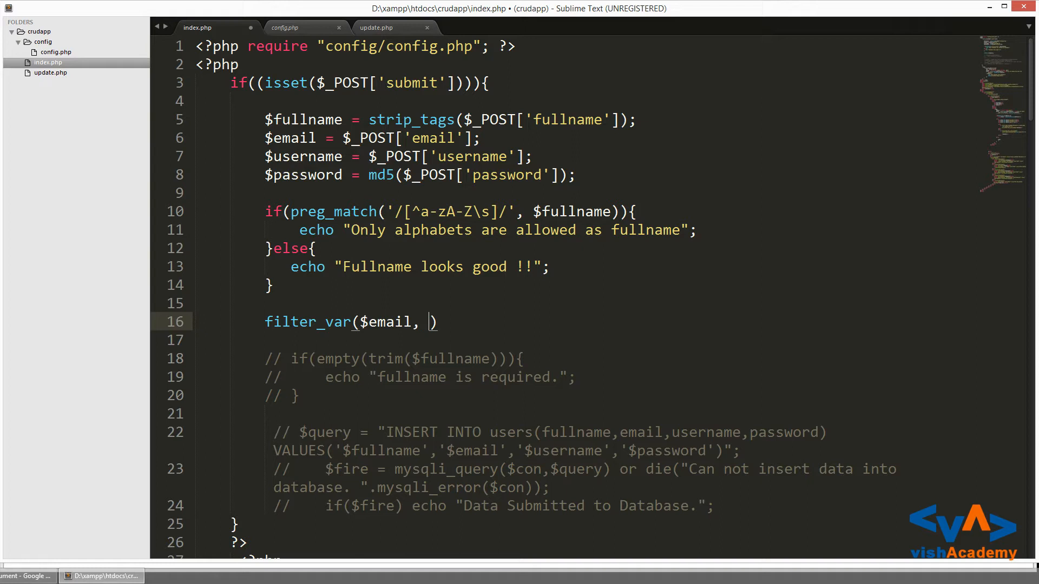
{"action": "type", "text": "FILTER"}
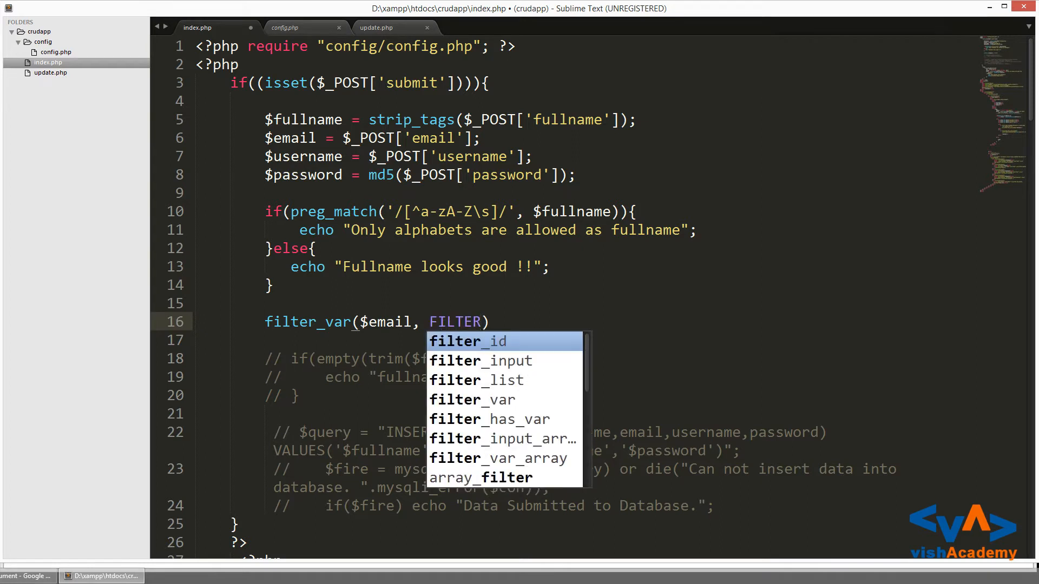
{"action": "type", "text": "_VALID"}
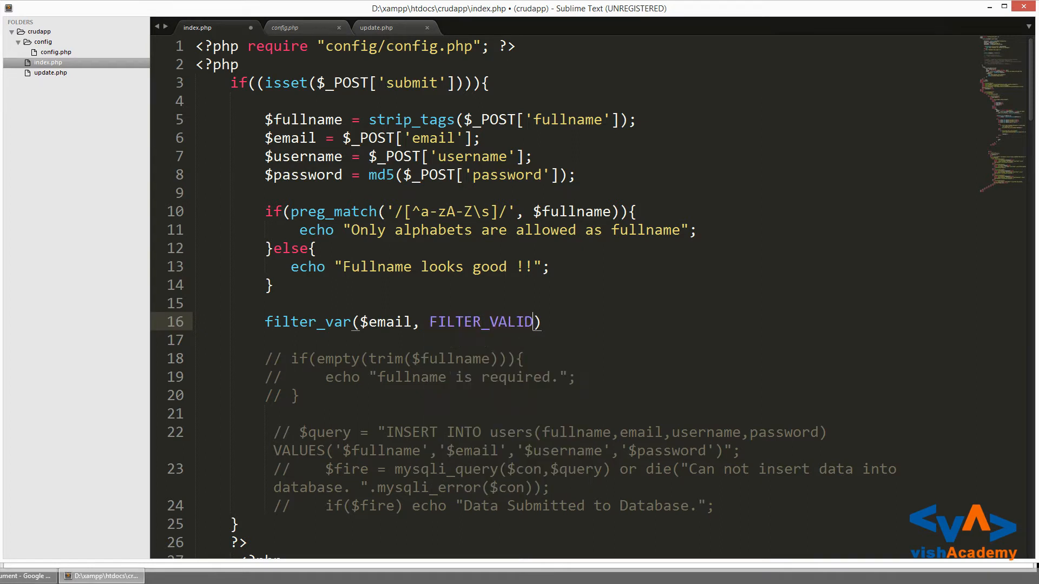
{"action": "type", "text": "ATE_EMAIL"}
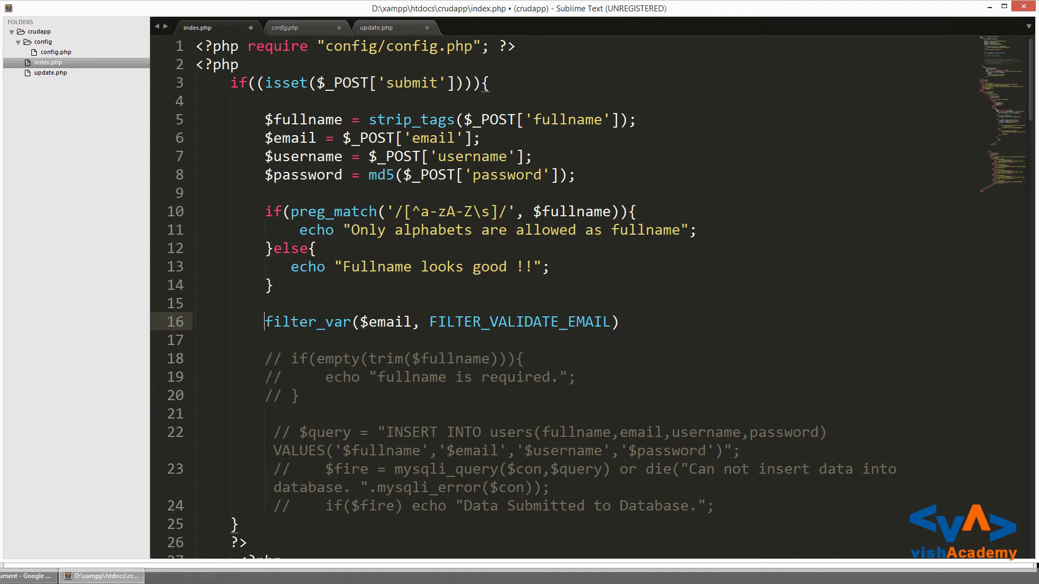
Wrap filter_var in an if/else echoing "Email looks Good" or "Invalid email address."
{"action": "type", "text": "if("}
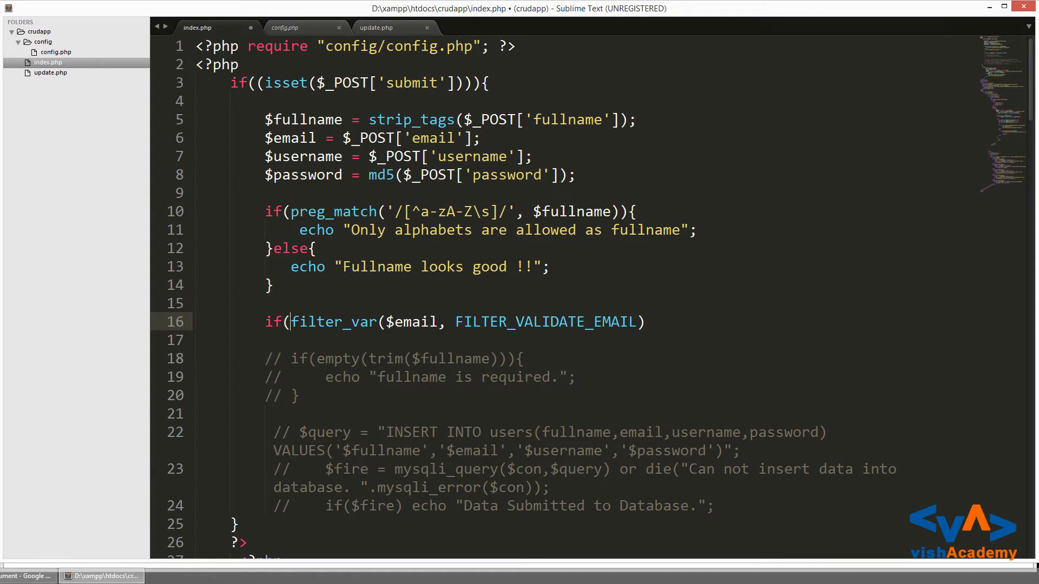
{"action": "type", "text": "){"}
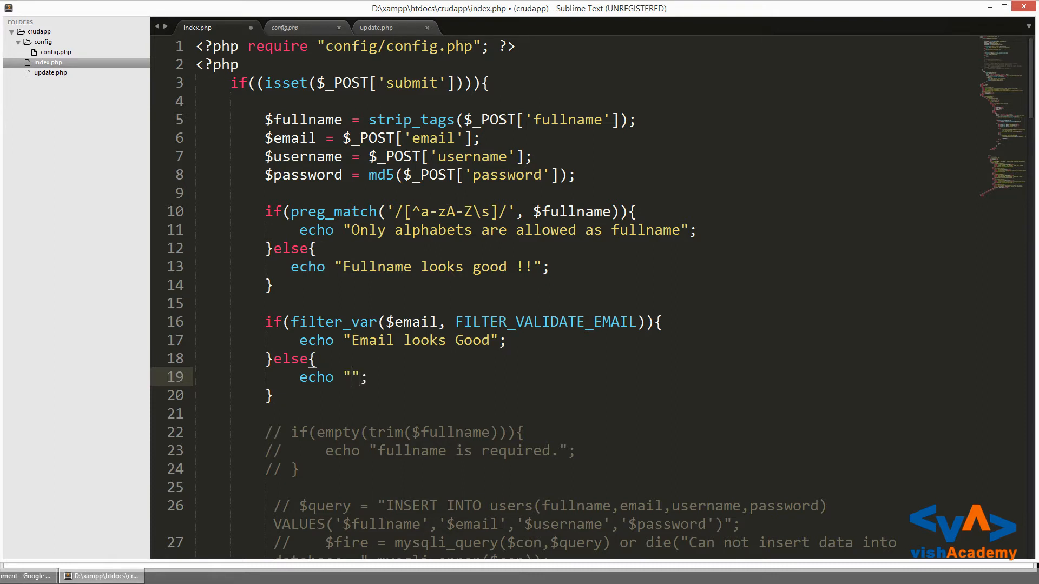
{"action": "type", "text": "Not a good e"}
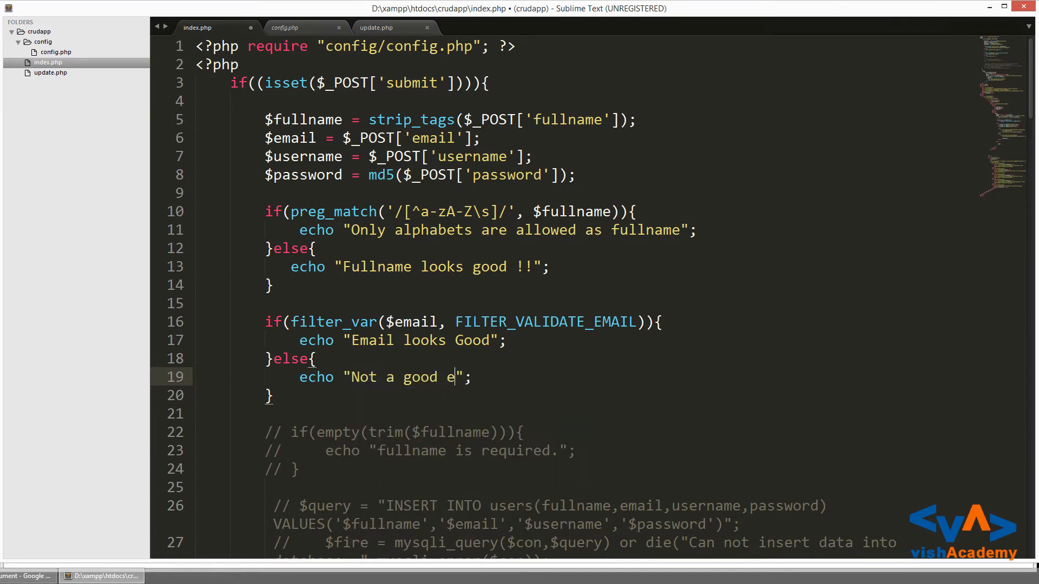
{"action": "type", "text": "mail add"}
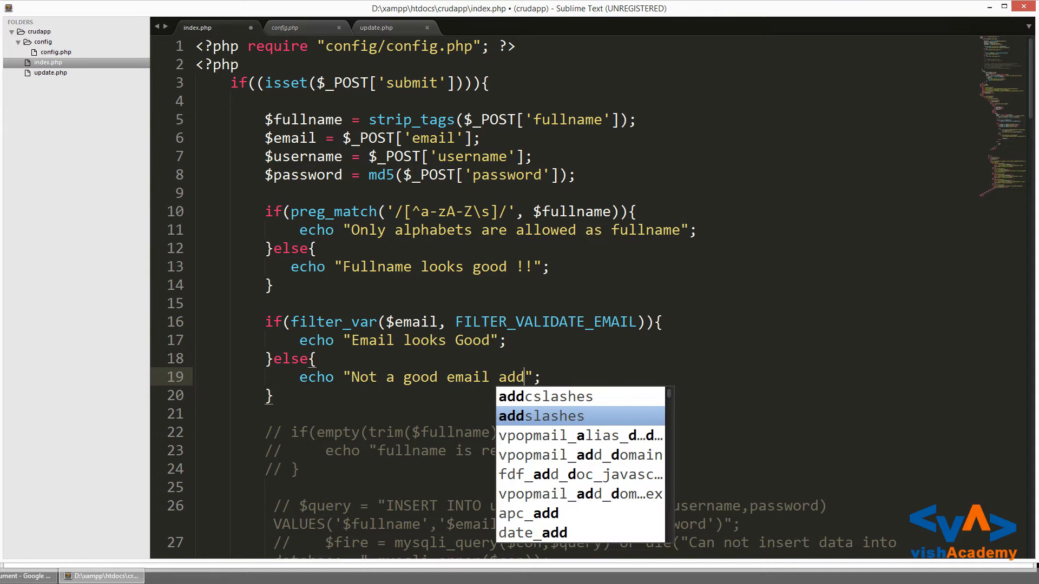
{"action": "type", "text": "ress ."}
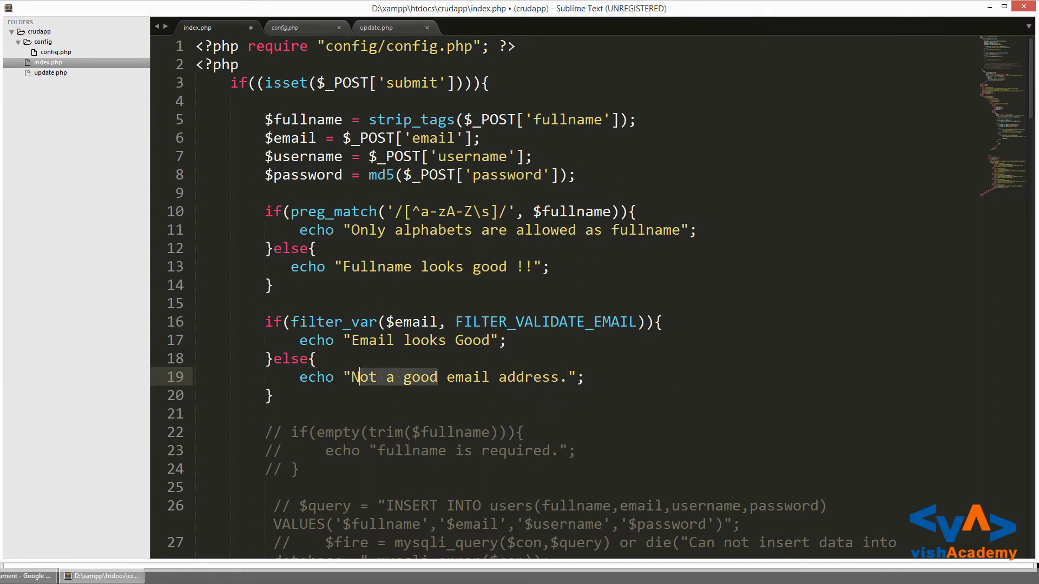
{"action": "type", "text": "Invalid"}
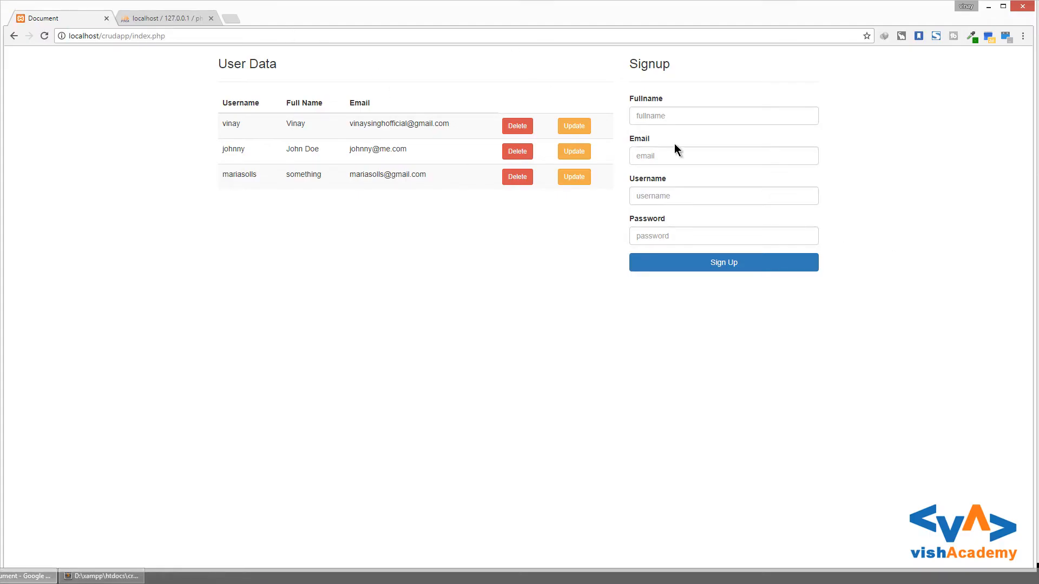
Enter the malformed email 'vm' and sign up, getting "Invalid email address."
{"action": "left_click", "coordinate": [724, 155]}
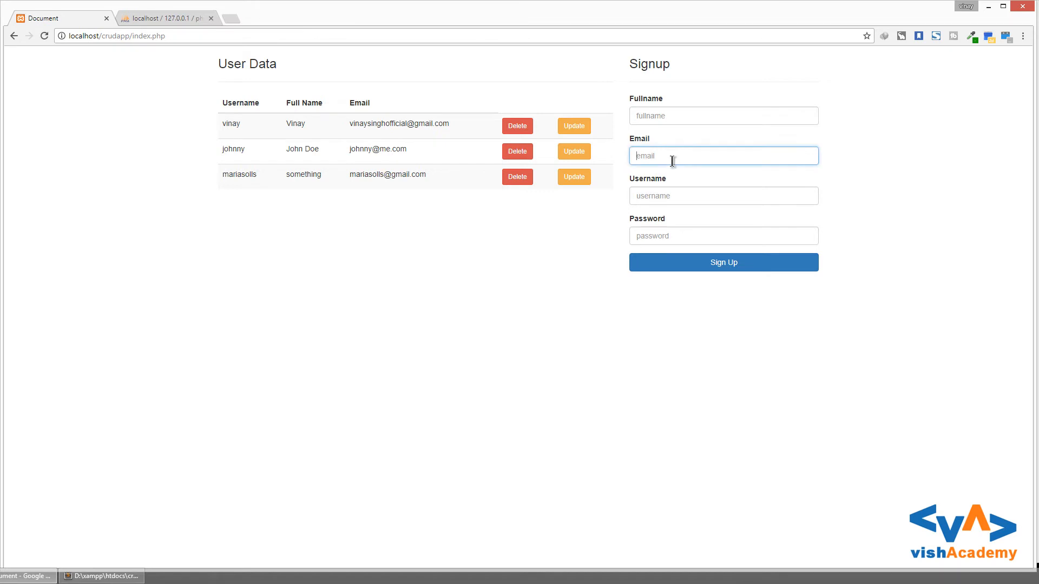
{"action": "type", "text": "v -- @"}
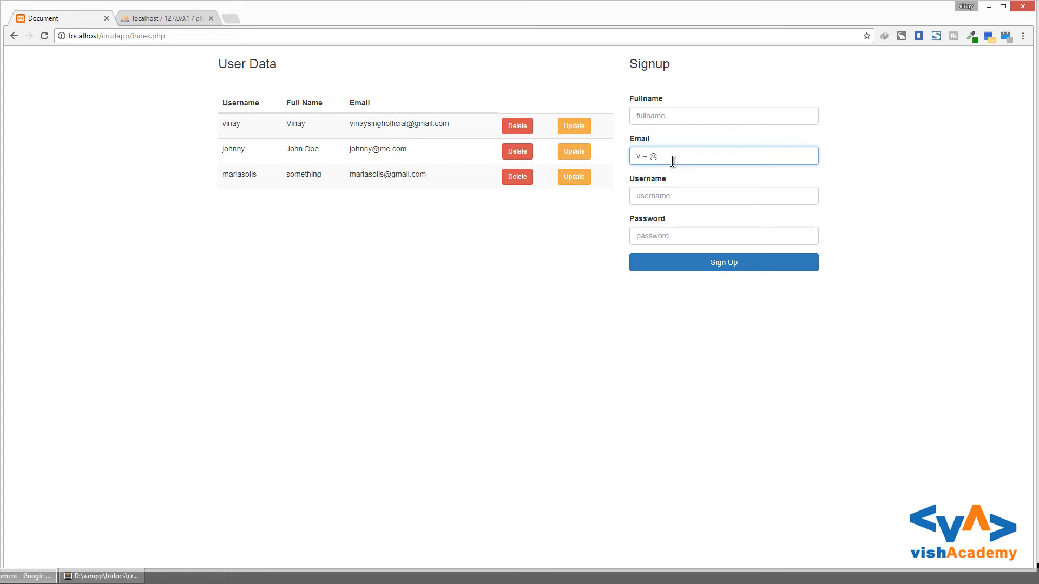
{"action": "type", "text": "m"}
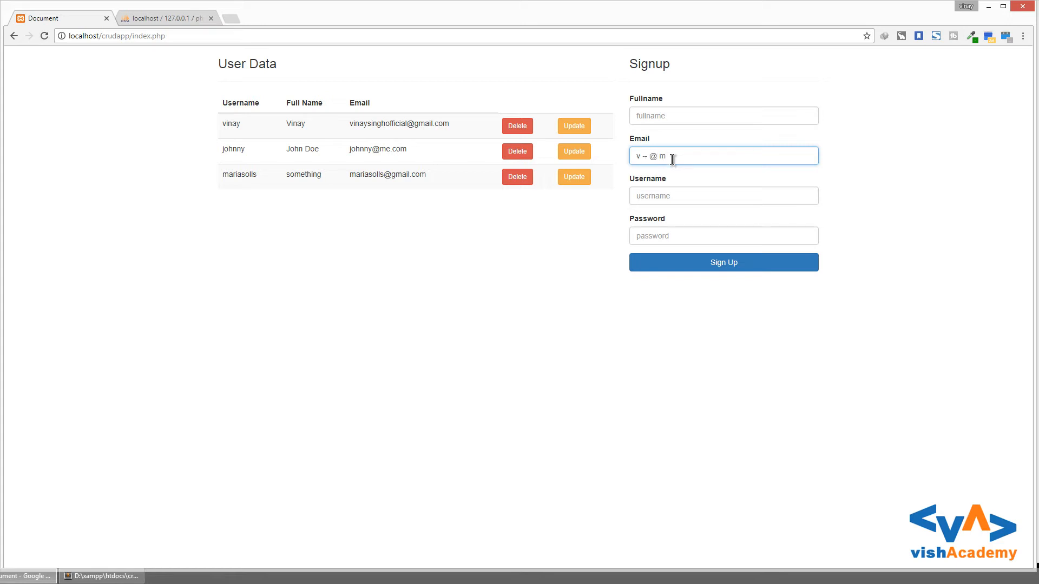
{"action": "left_click", "coordinate": [723, 261]}
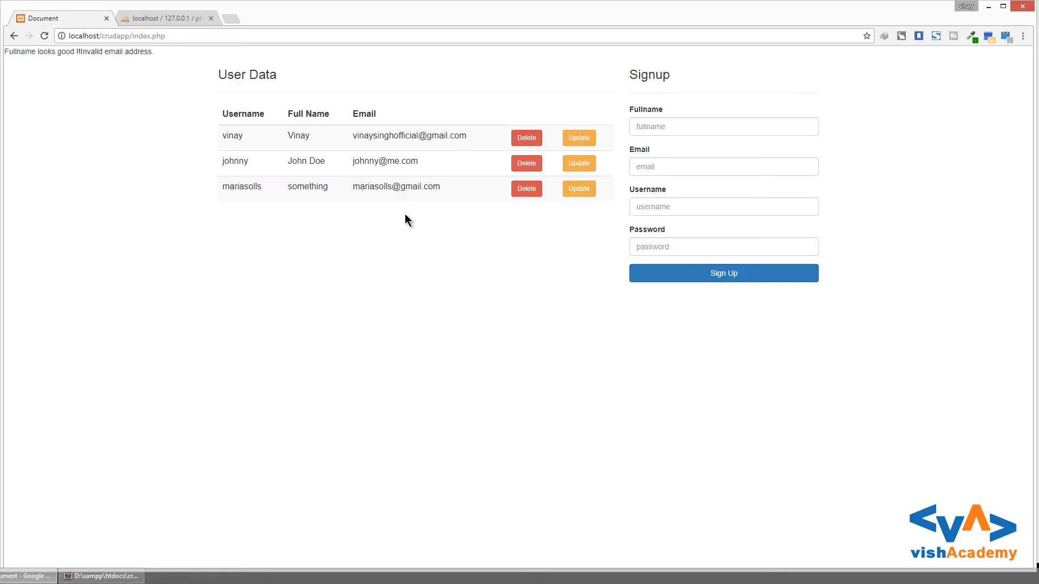
{"action": "mouse_move", "coordinate": [168, 80]}
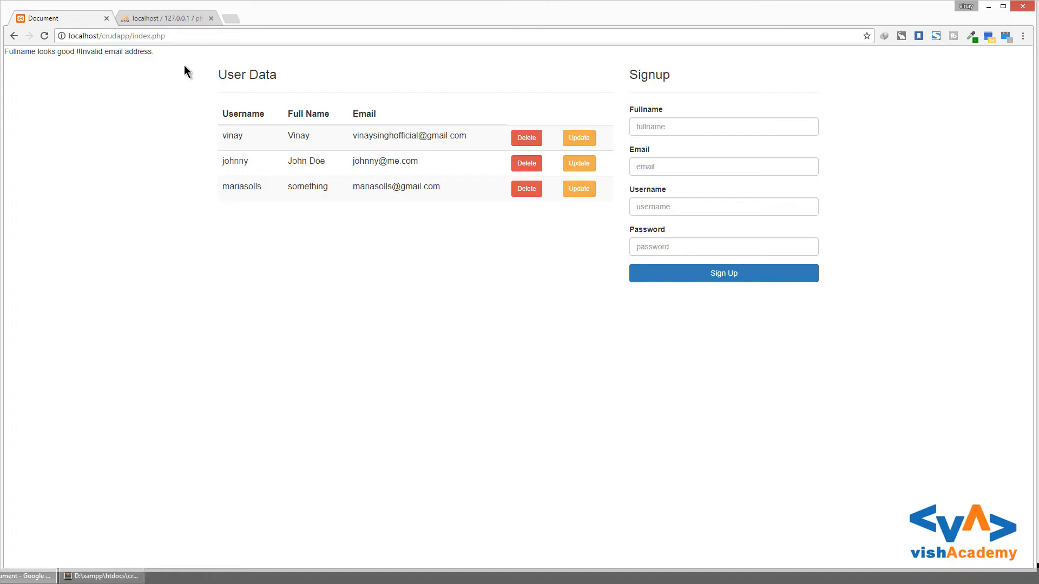
Sign up with an email containing a space so it is rejected as invalid
{"action": "left_click", "coordinate": [724, 155]}
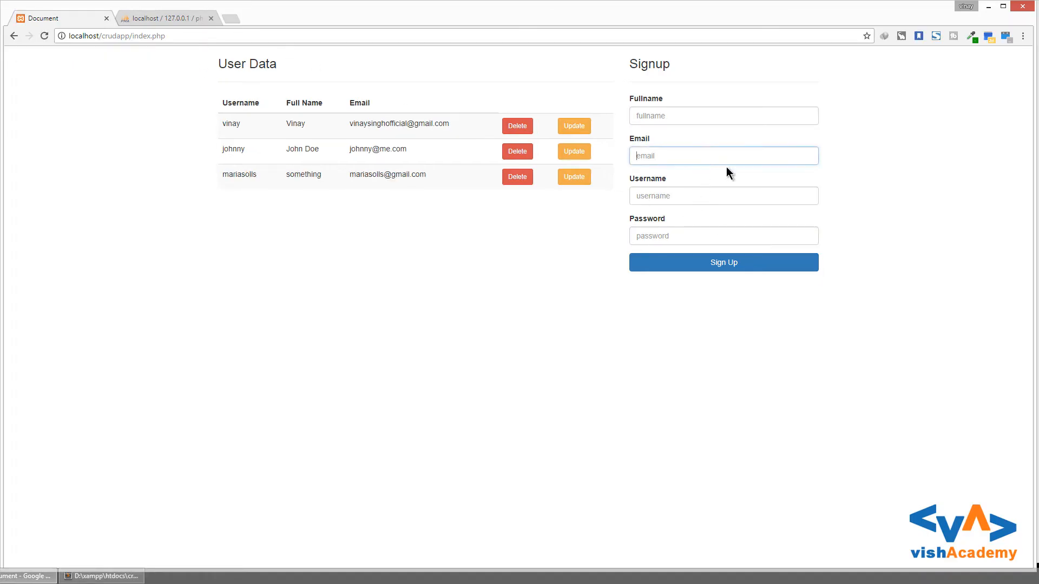
{"action": "type", "text": "vinay @"}
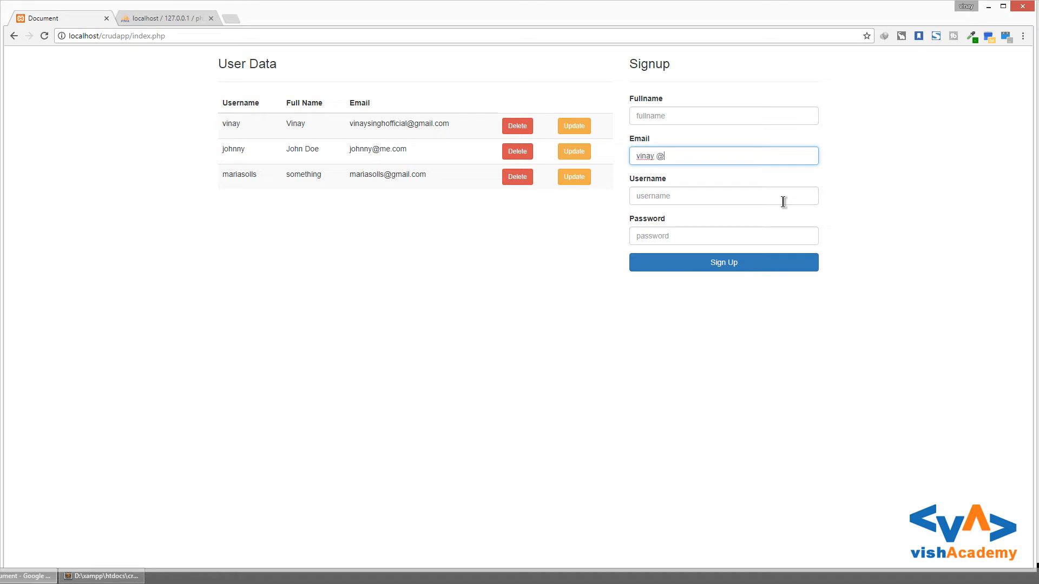
{"action": "type", "text": "ne.com"}
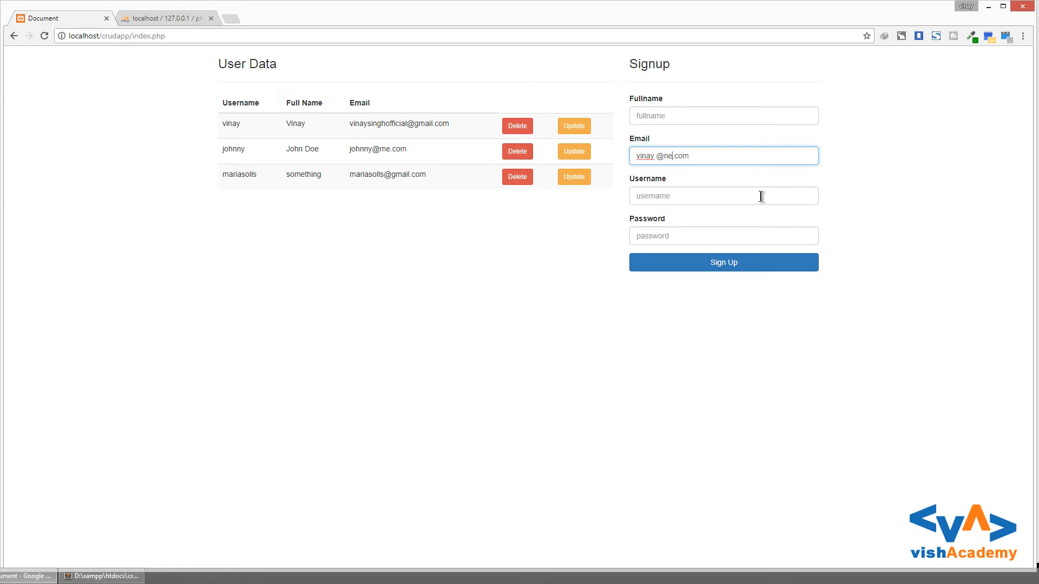
{"action": "left_click", "coordinate": [723, 262]}
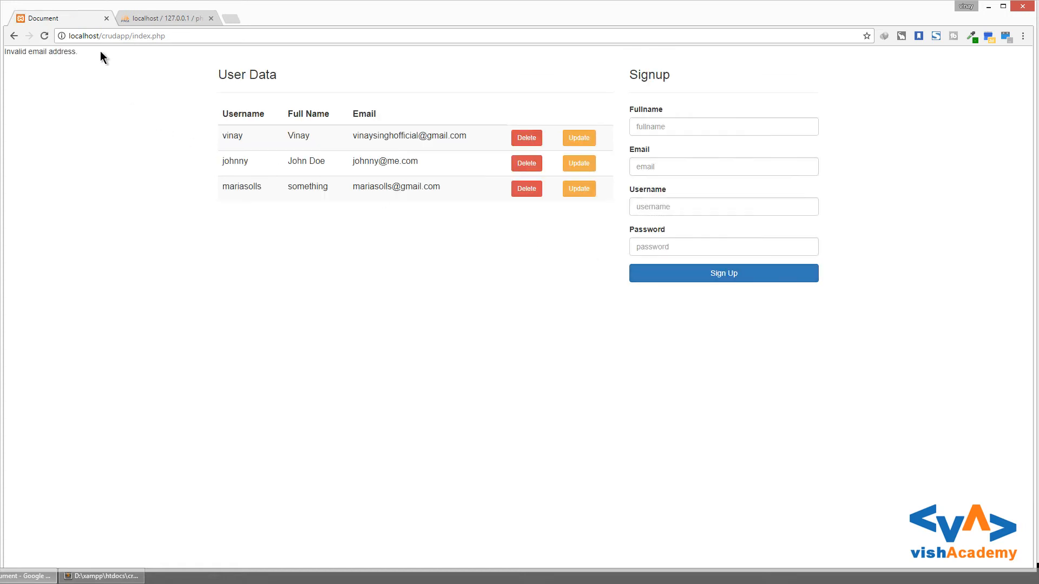
{"action": "left_click", "coordinate": [722, 167]}
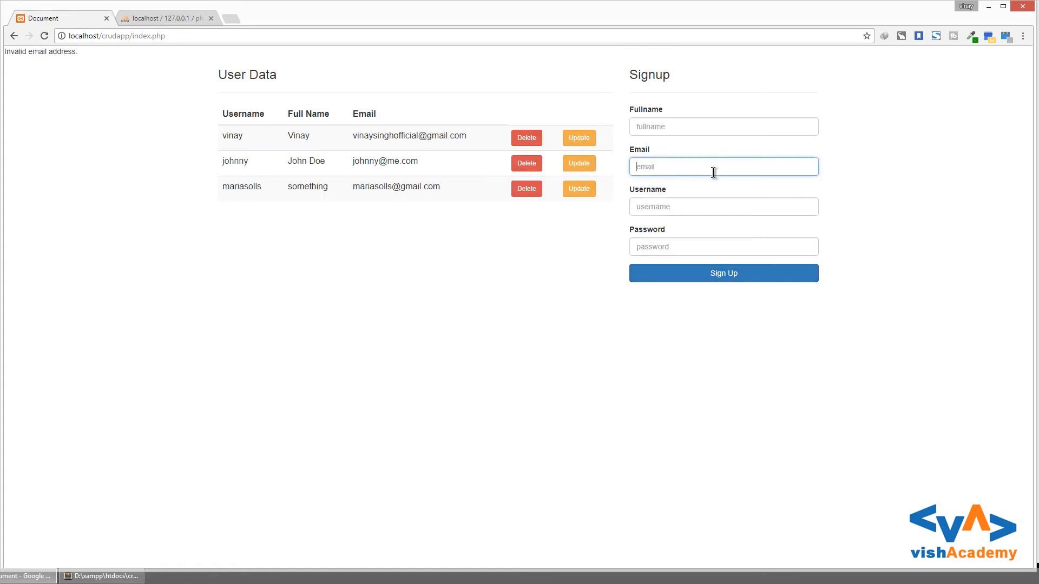
{"action": "type", "text": "v@v.c"}
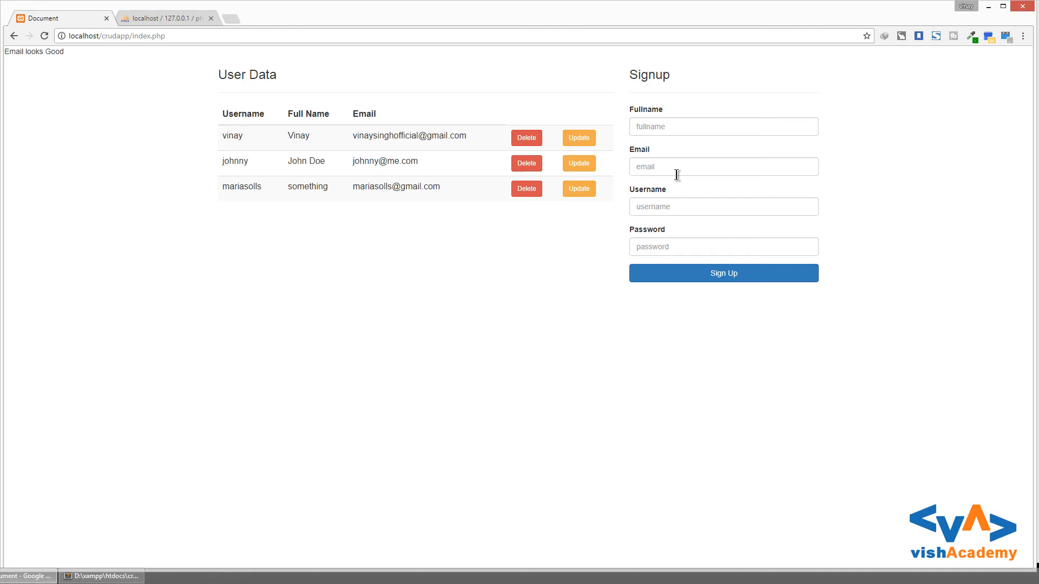
{"action": "left_click", "coordinate": [103, 575]}
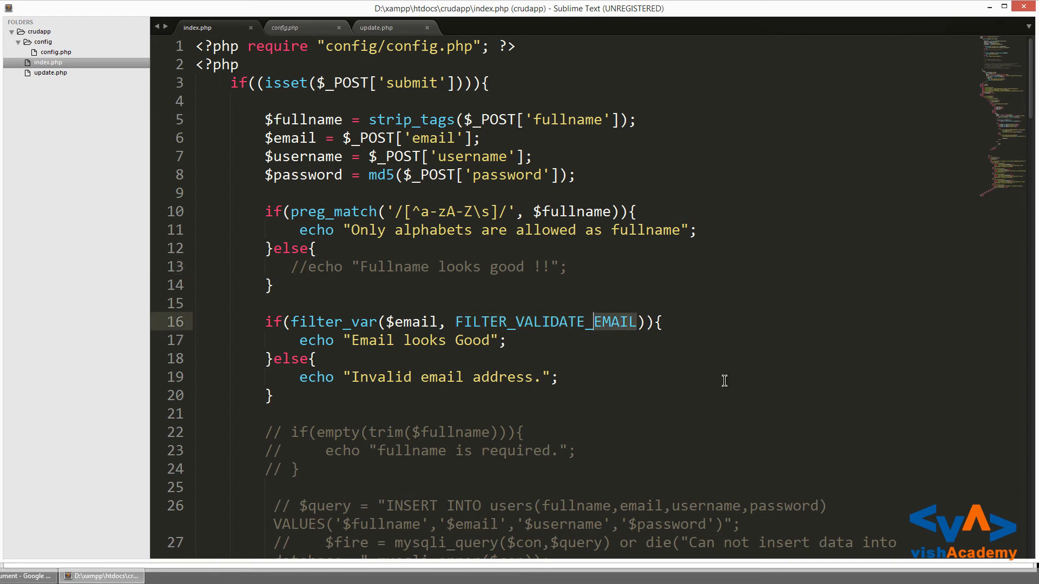
Review the filter_var line, highlighting the FILTER_VALIDATE_EMAIL argument and noting URL filters
{"action": "type", "text": "URL"}
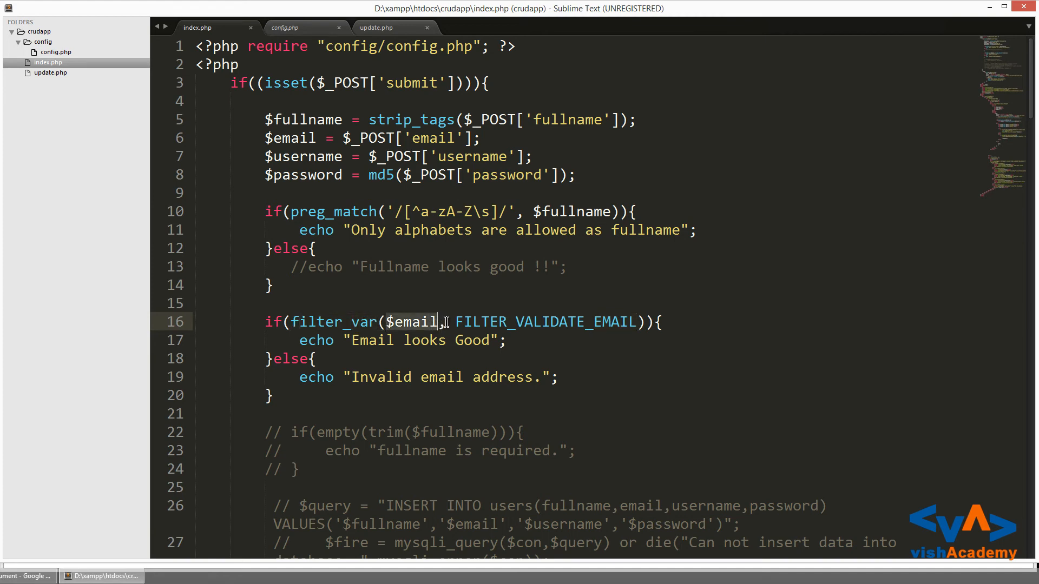
{"action": "double_click", "coordinate": [543, 322]}
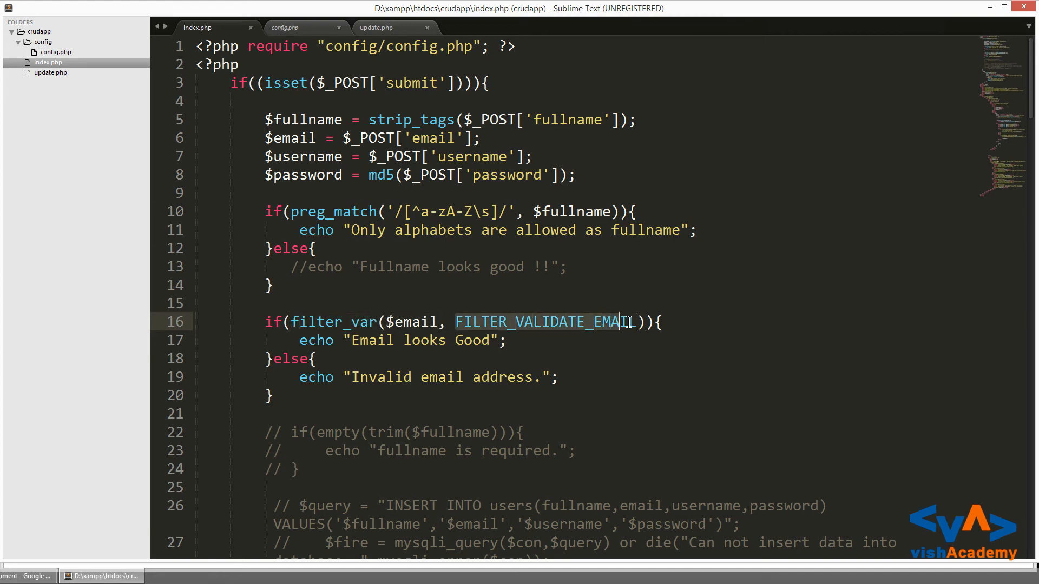
{"action": "left_click", "coordinate": [333, 396]}
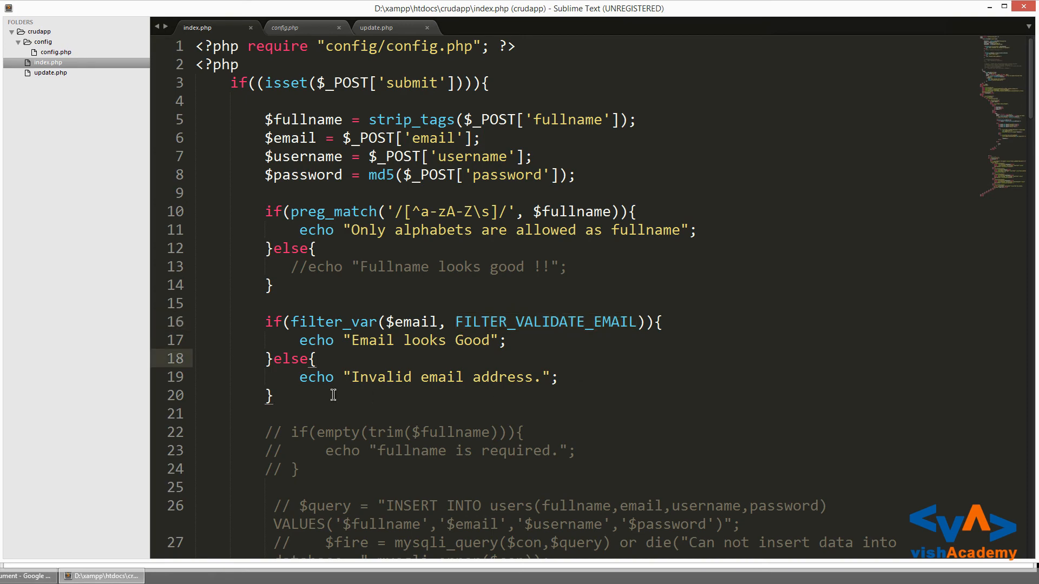